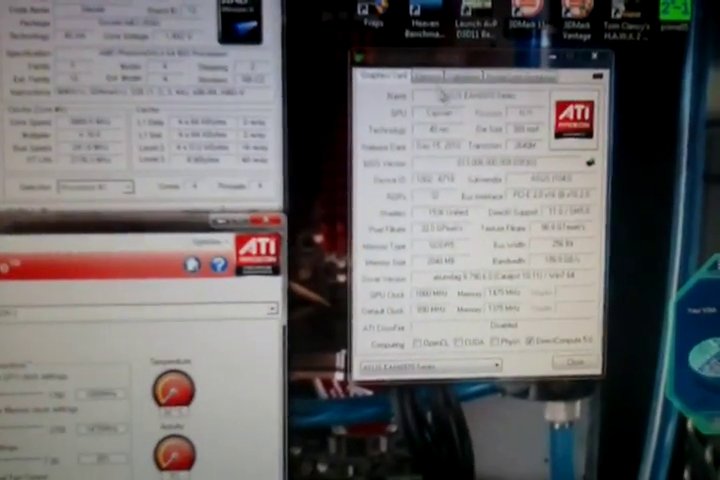
Show GPU-Z's live sensor readings for GPU clock, memory clock, temperature, fan speed and load.
left_click(432, 72)
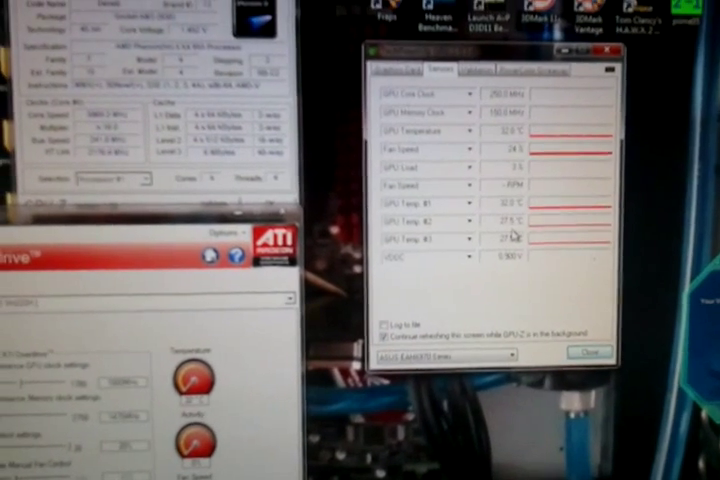